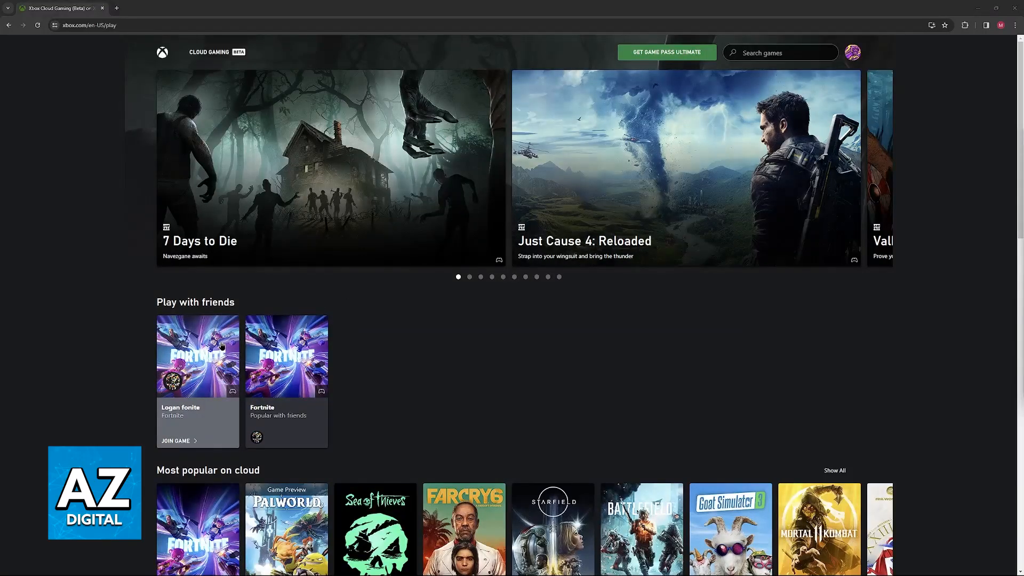
- Launch Fortnite from the friend's card via Game Details and Play, hitting the no-controller warning
left_click(178, 440)
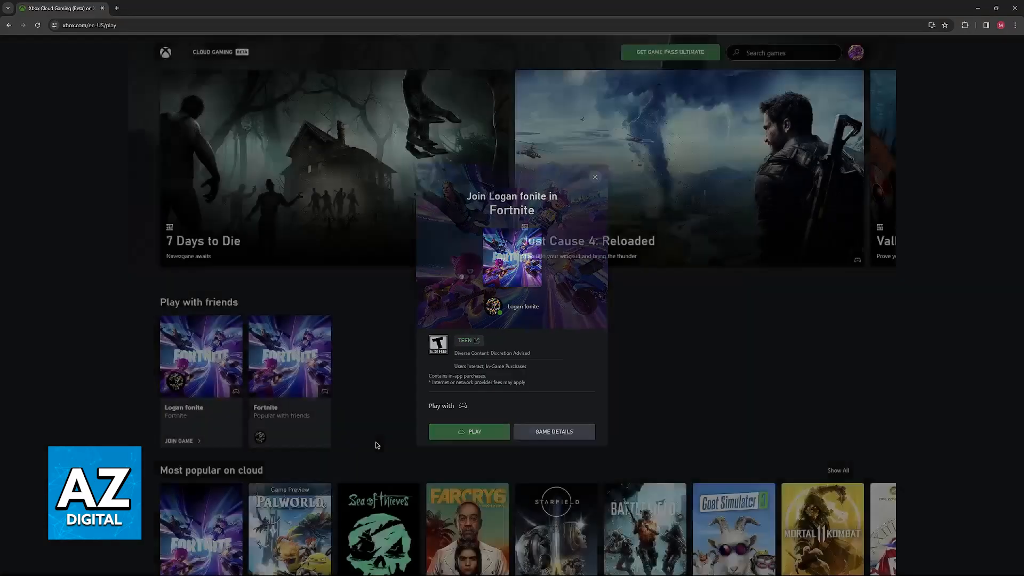
left_click(553, 431)
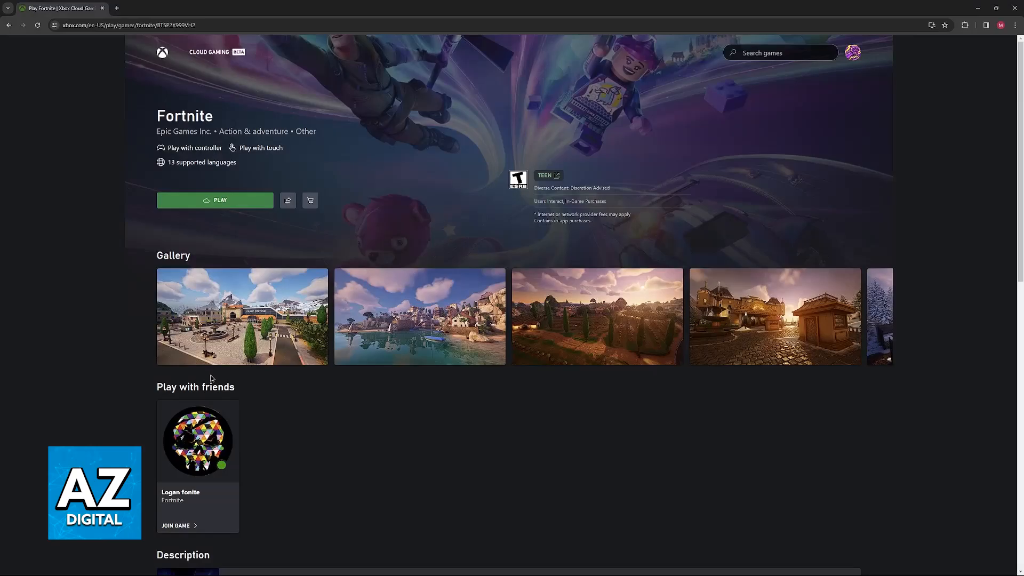
left_click(215, 201)
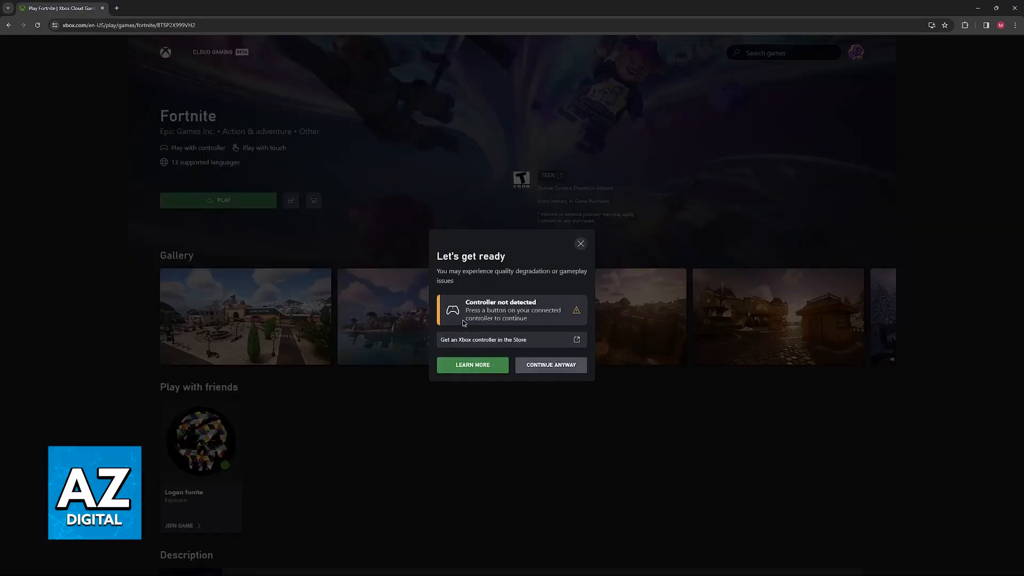
mouse_move(603, 340)
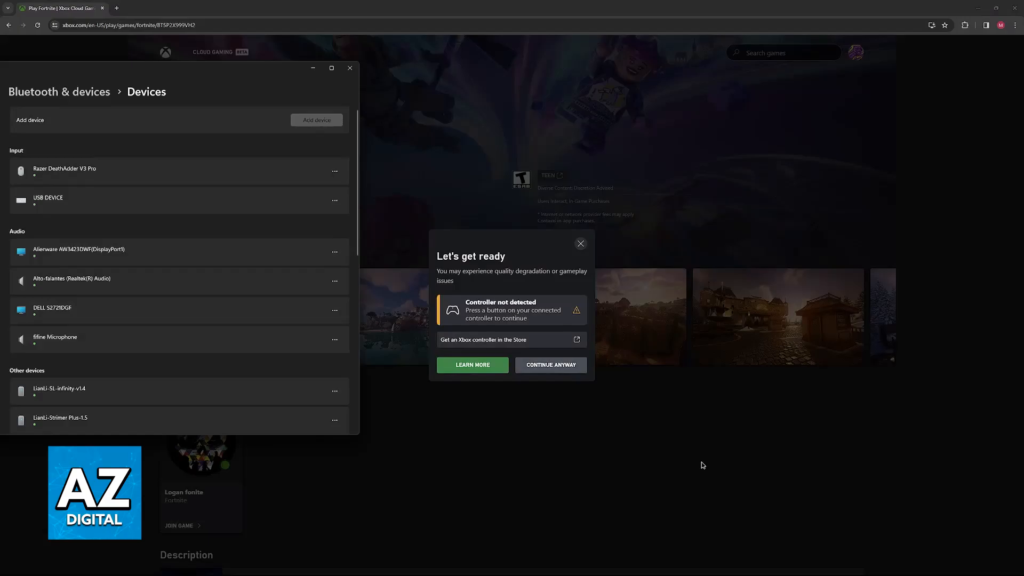
mouse_move(163, 269)
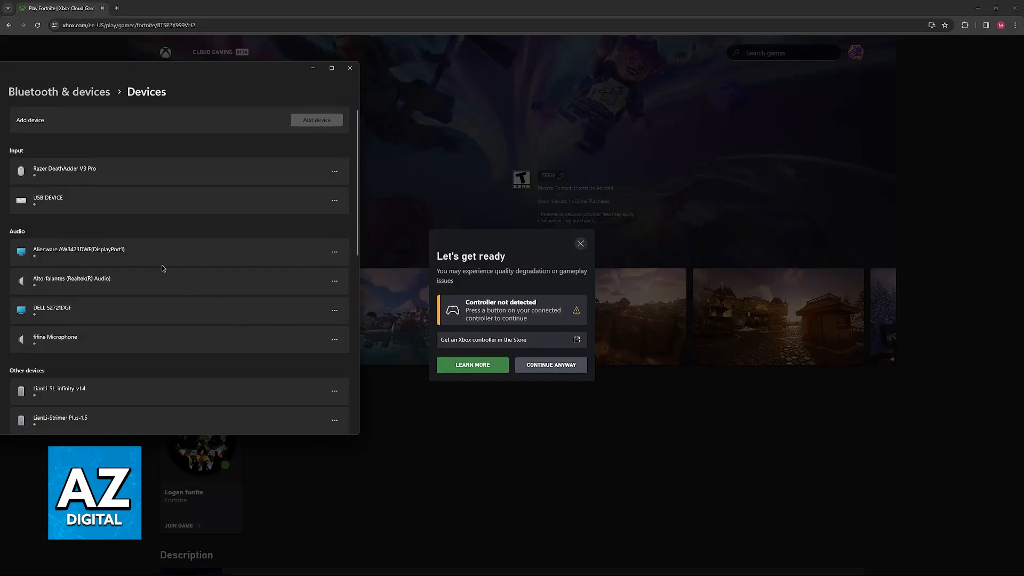
- Scroll the Bluetooth & devices list to find the Xbox 360 Controller for Windows entry
scroll("down", 3)
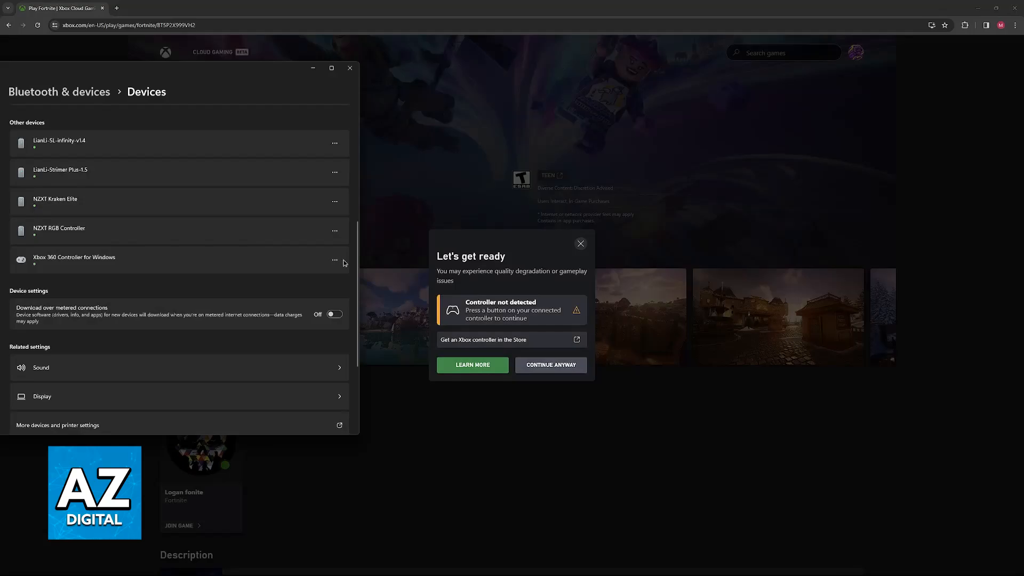
mouse_move(279, 236)
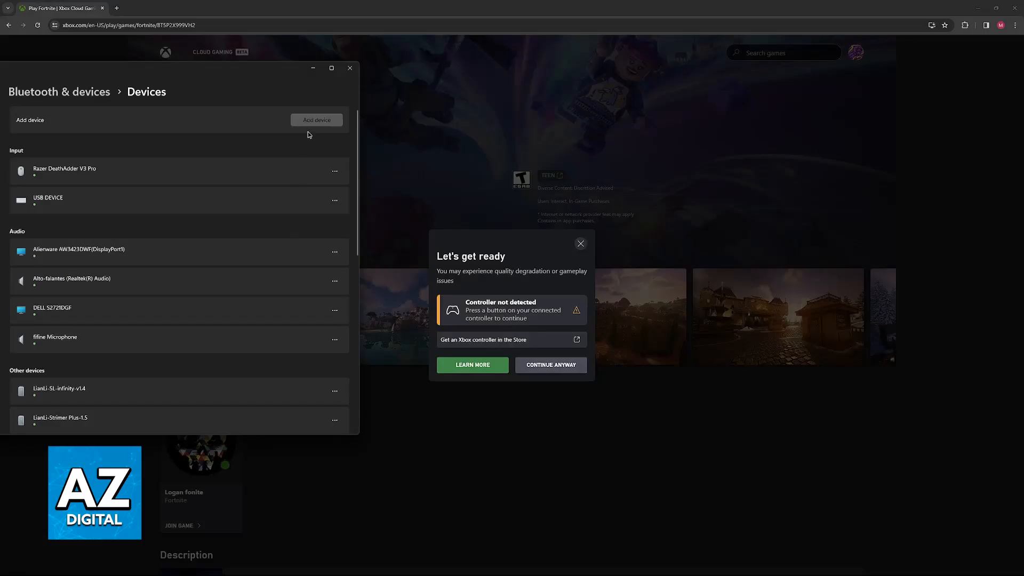
scroll("down", 3)
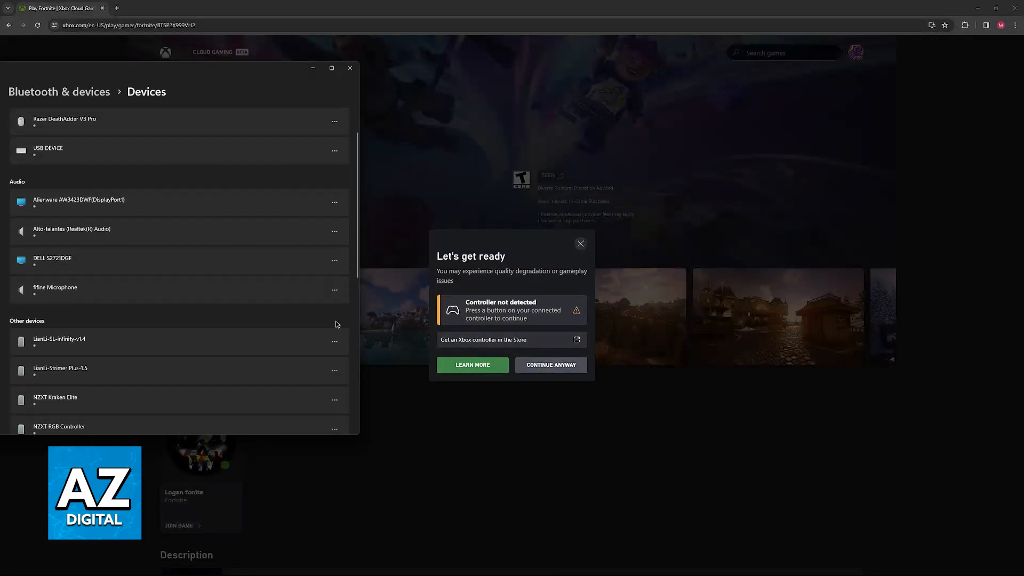
- Attempt to add a Bluetooth device, dismiss the couldn't-connect notice, and go to Apps settings
left_click(316, 120)
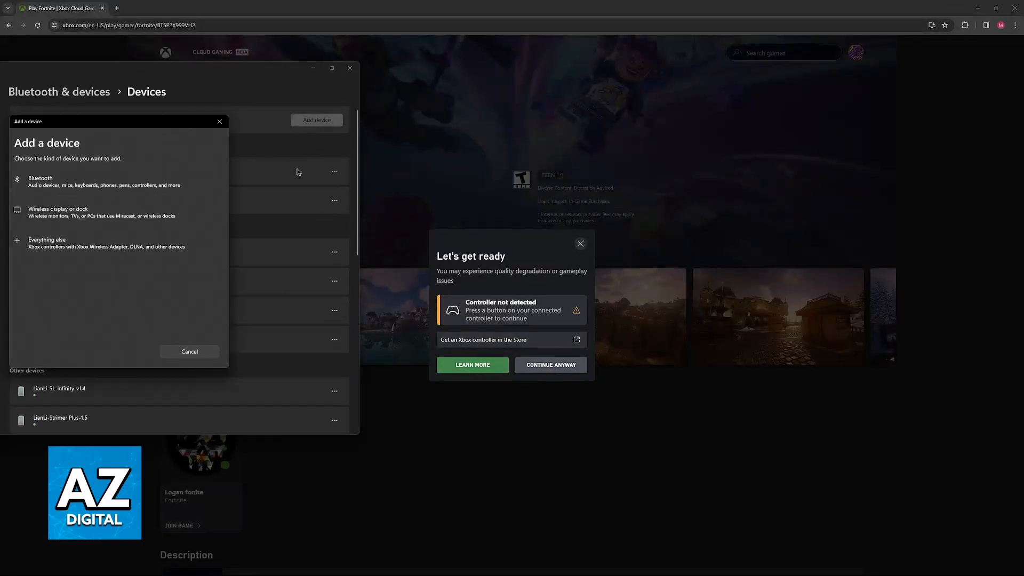
left_click(39, 181)
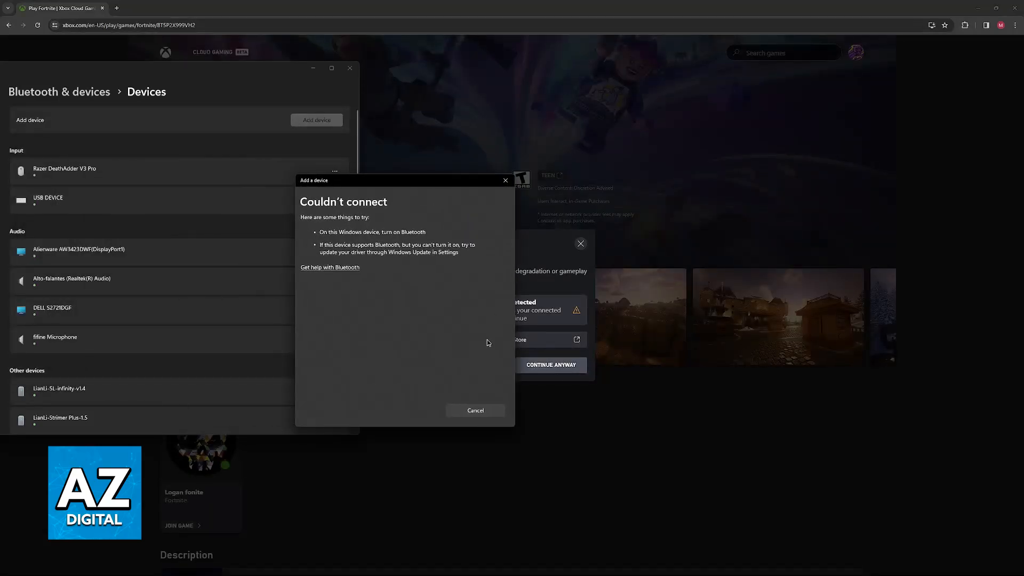
left_click(475, 409)
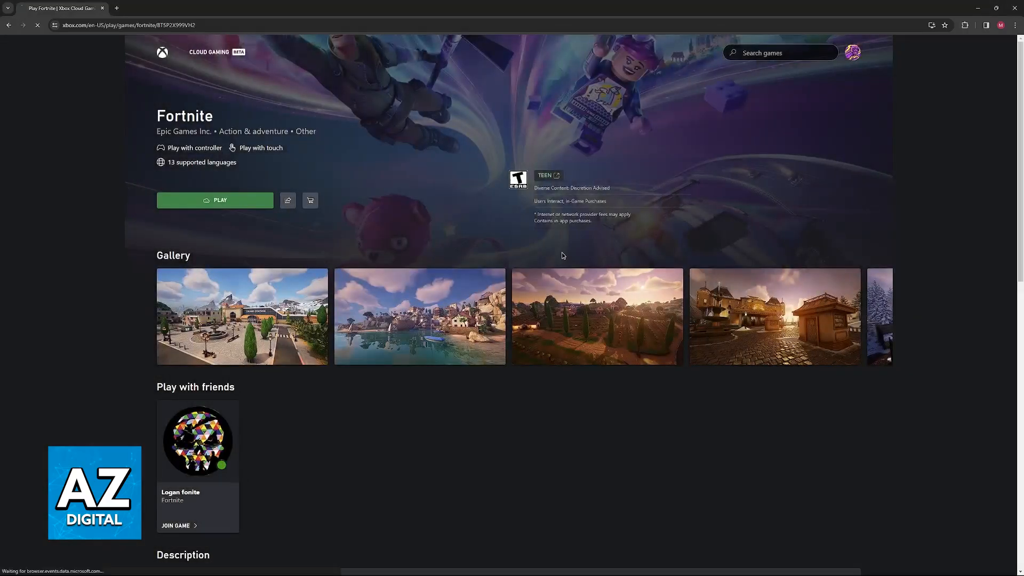
left_click(215, 201)
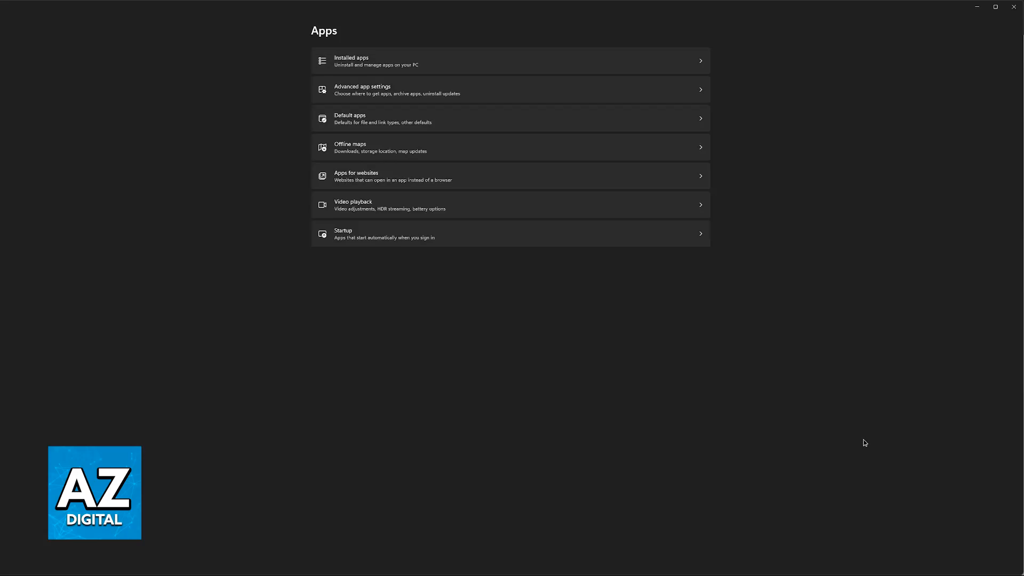
mouse_move(460, 159)
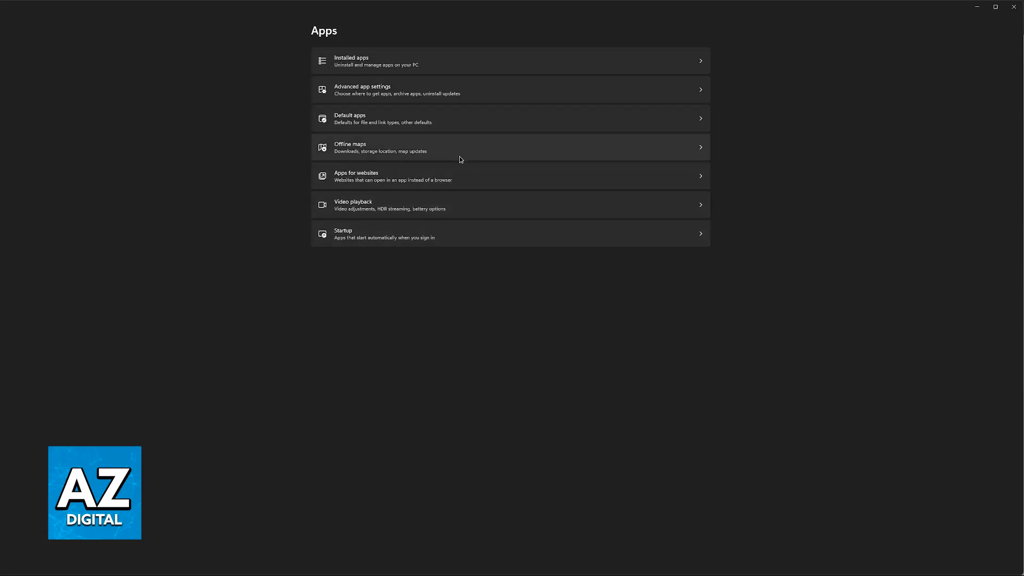
mouse_move(439, 67)
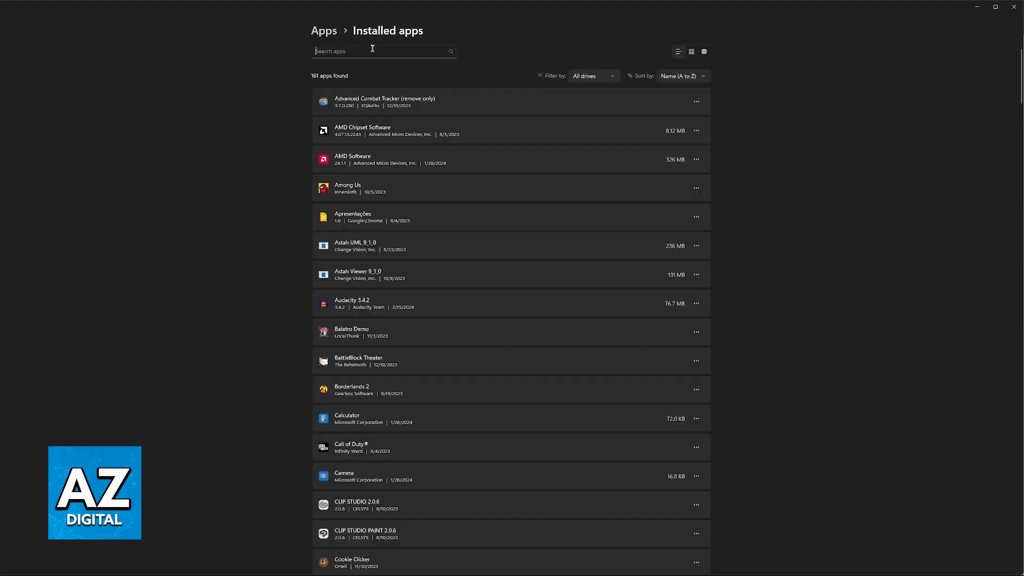
- Filter installed apps for 'xbox' and reach the Xbox app's Advanced options page
type("xbox")
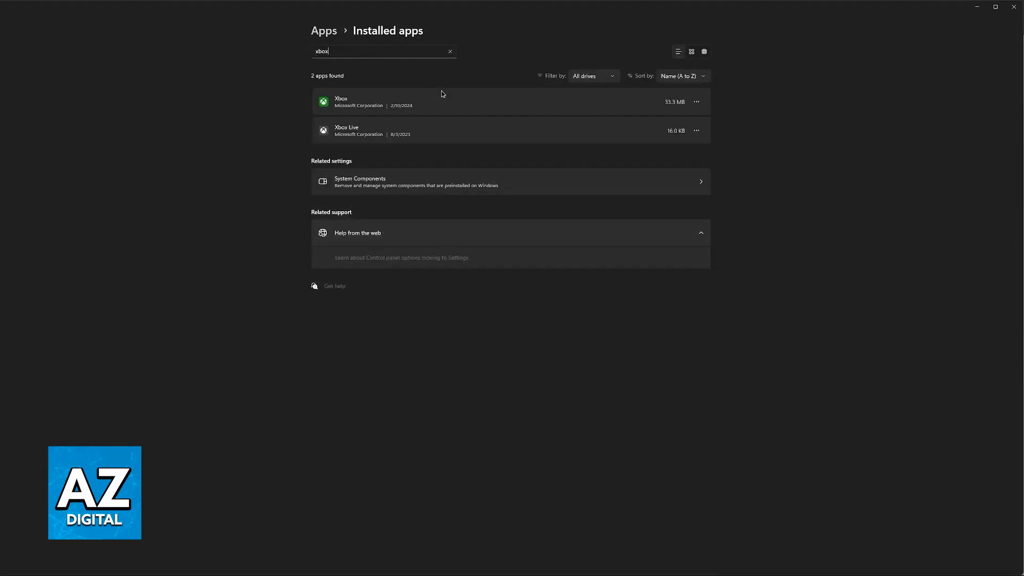
left_click(696, 102)
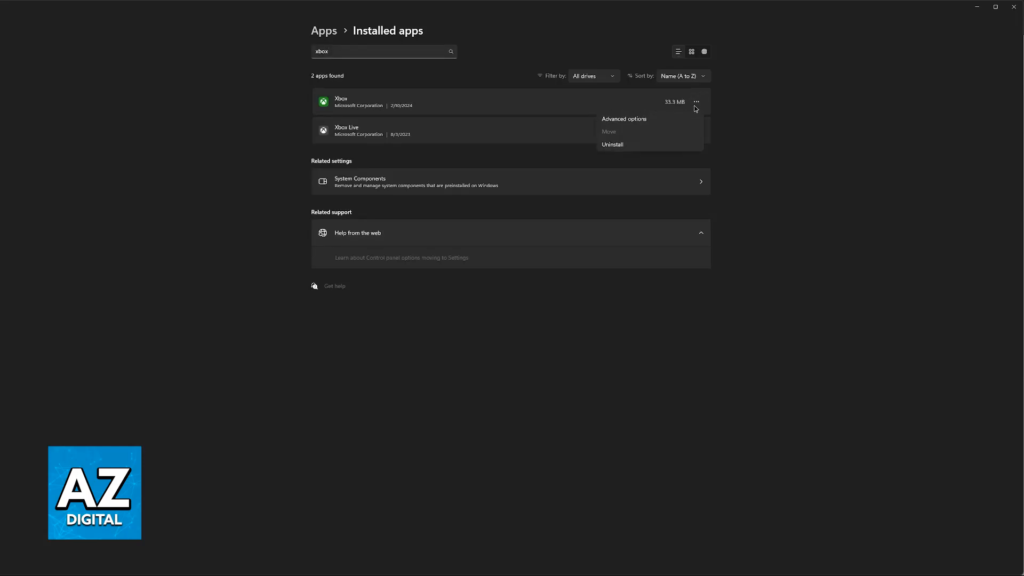
mouse_move(627, 122)
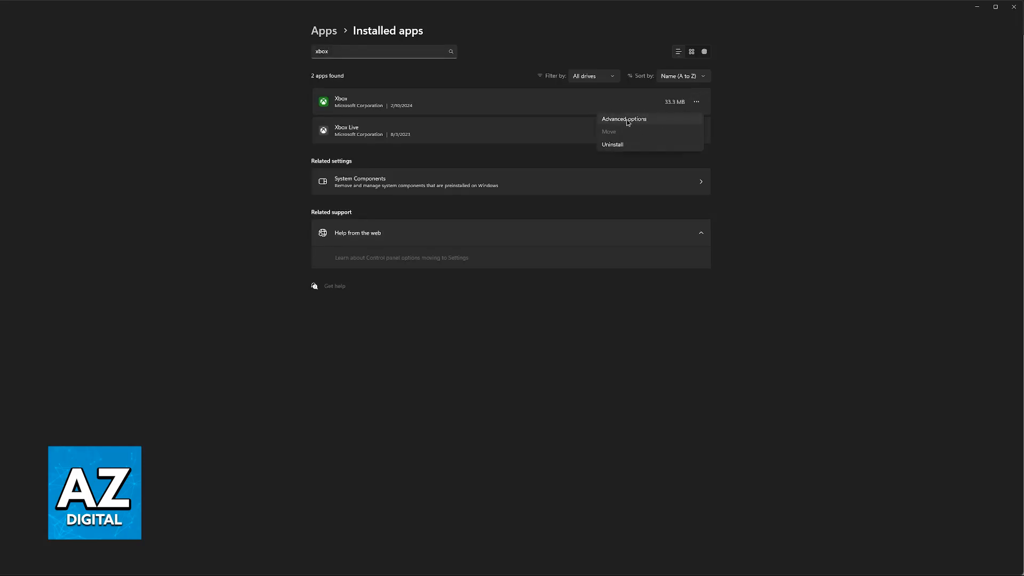
left_click(624, 118)
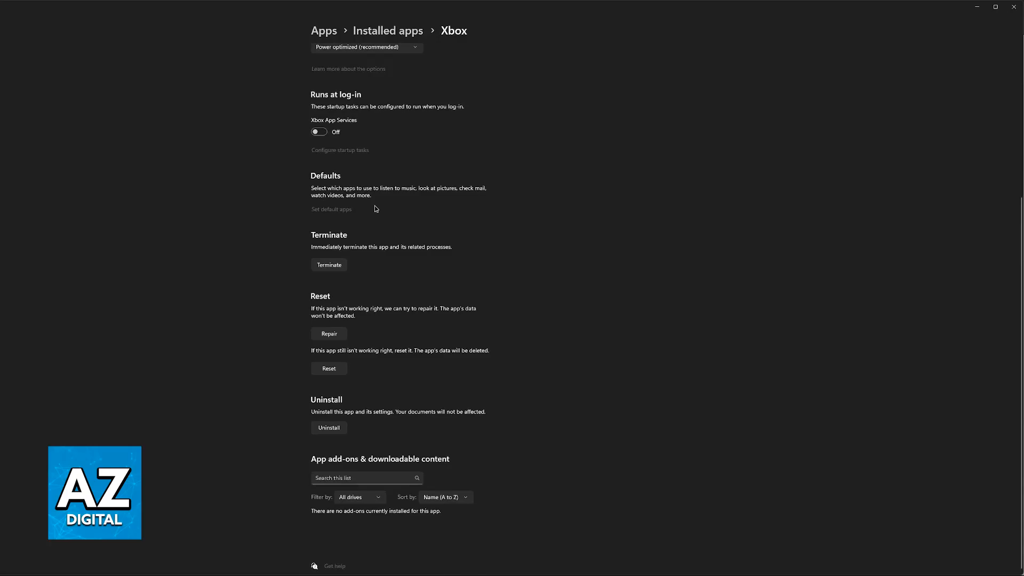
scroll("up", 3)
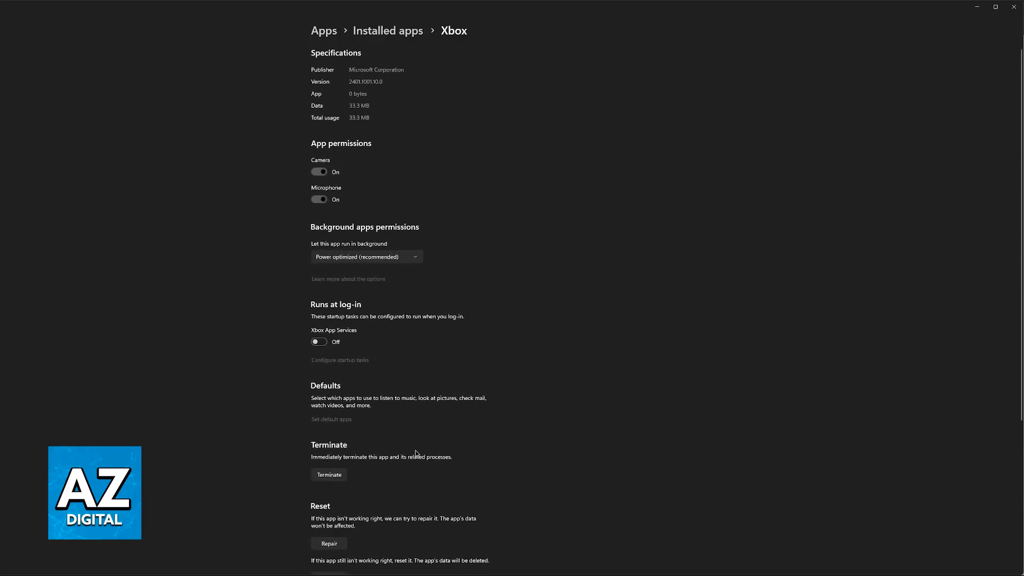
mouse_move(438, 445)
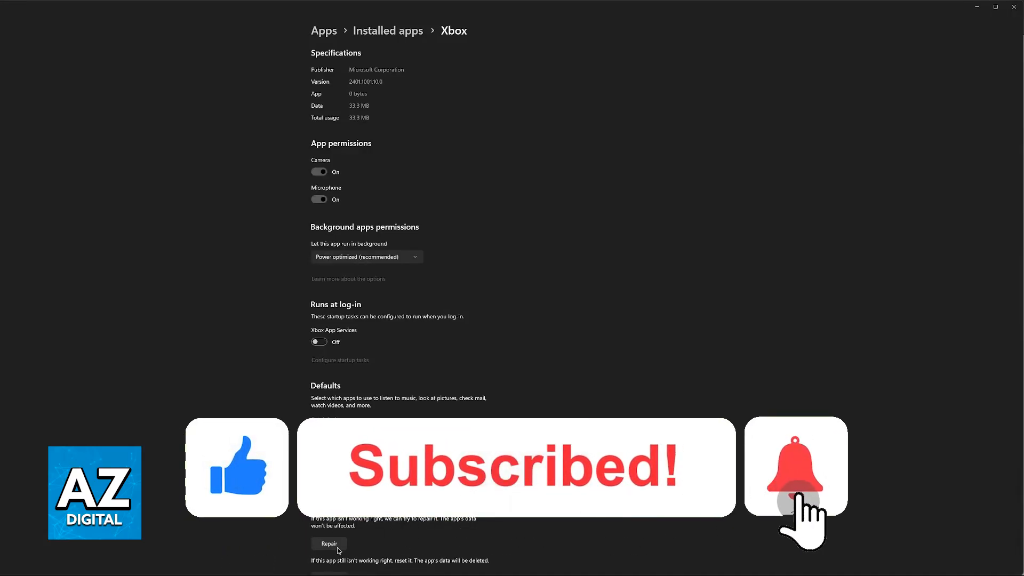
- Repair the Xbox app from the Reset section, keeping its data
left_click(793, 483)
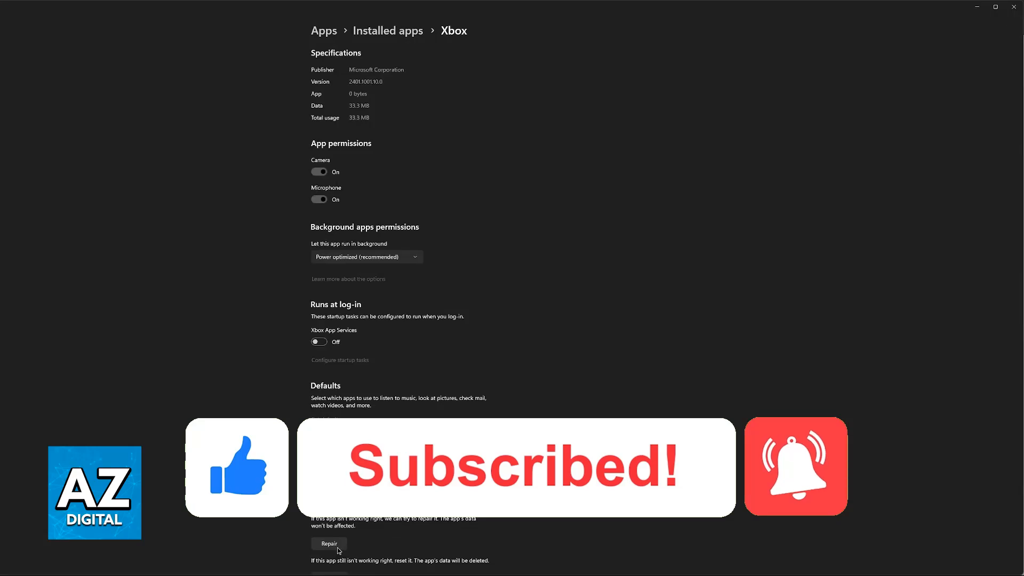